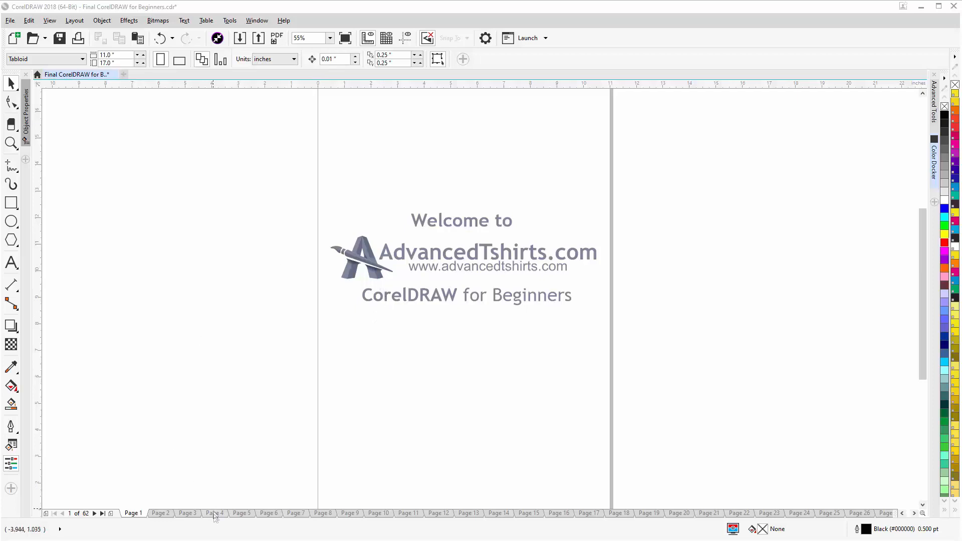
# Move from the welcome page to page 4, the anatomy of graphic design sheet.
pyautogui.click(213, 513)
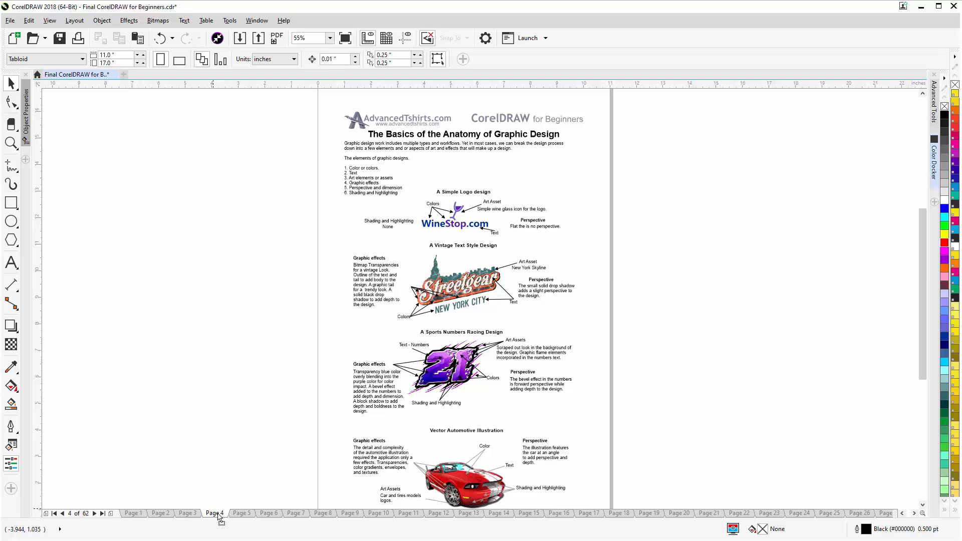
pyautogui.moveTo(814, 132)
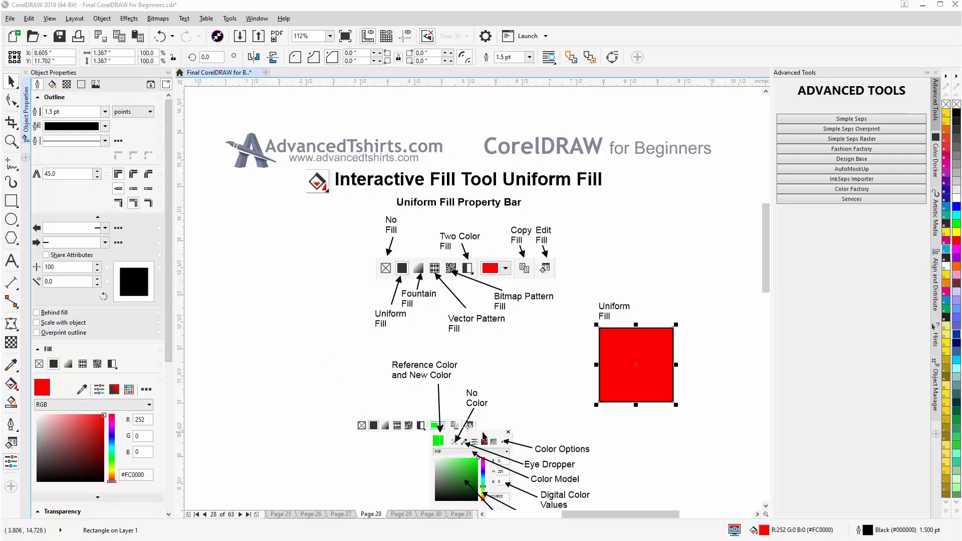
pyautogui.moveTo(647, 393)
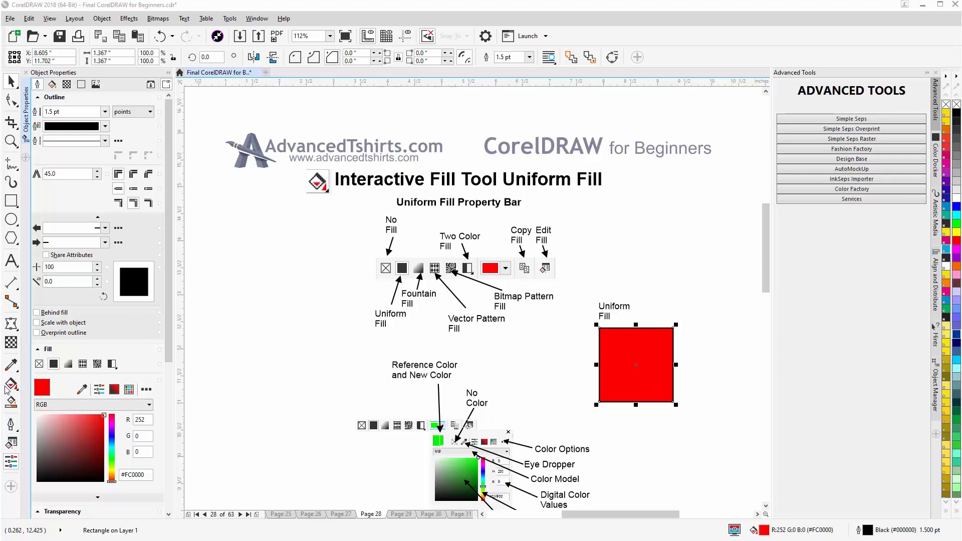
# Choose the Interactive Fill Tool to show the red square's uniform fill settings on page 28.
pyautogui.click(11, 385)
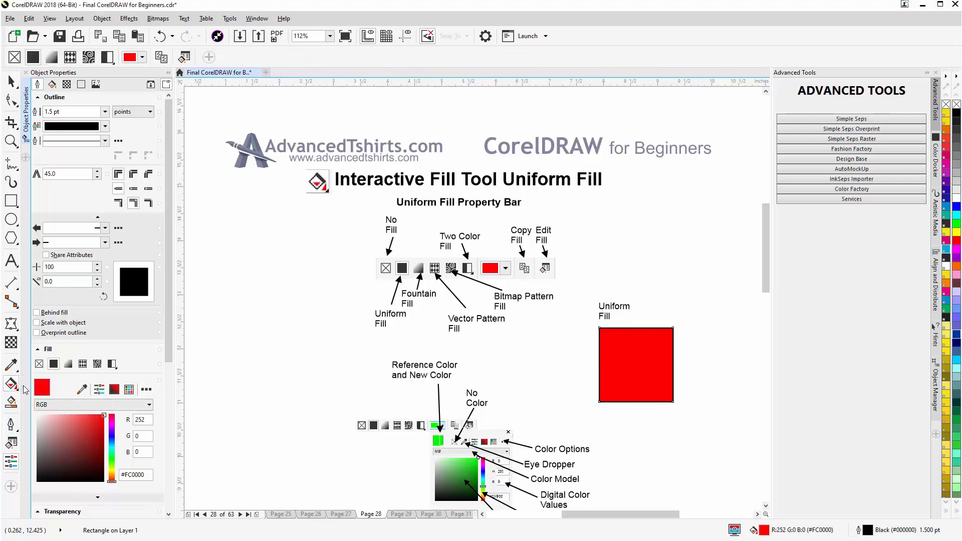
pyautogui.click(14, 57)
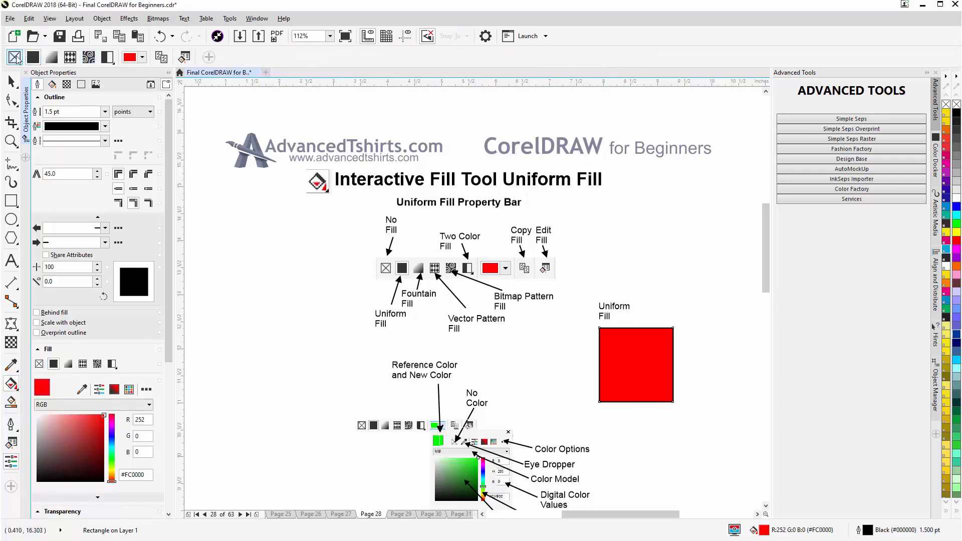
pyautogui.moveTo(183, 56)
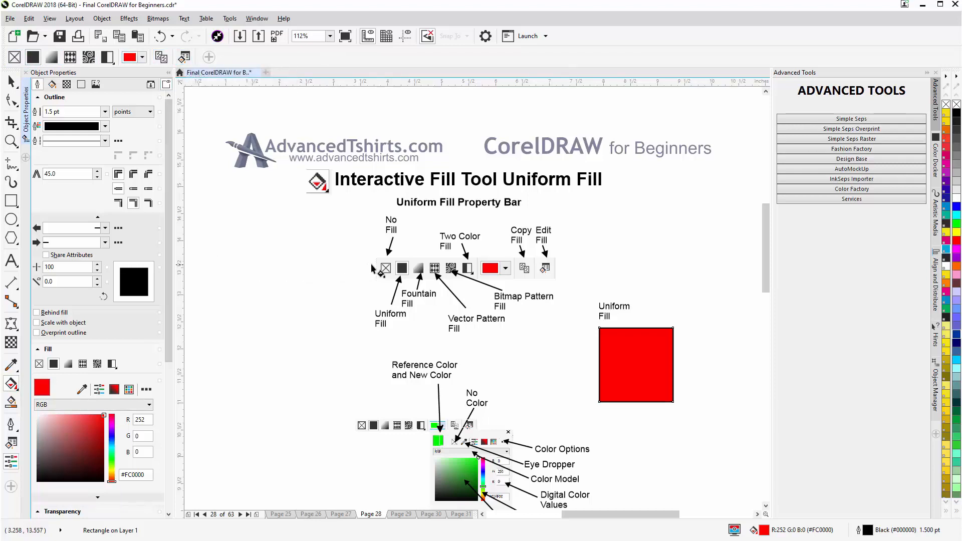
pyautogui.moveTo(420, 273)
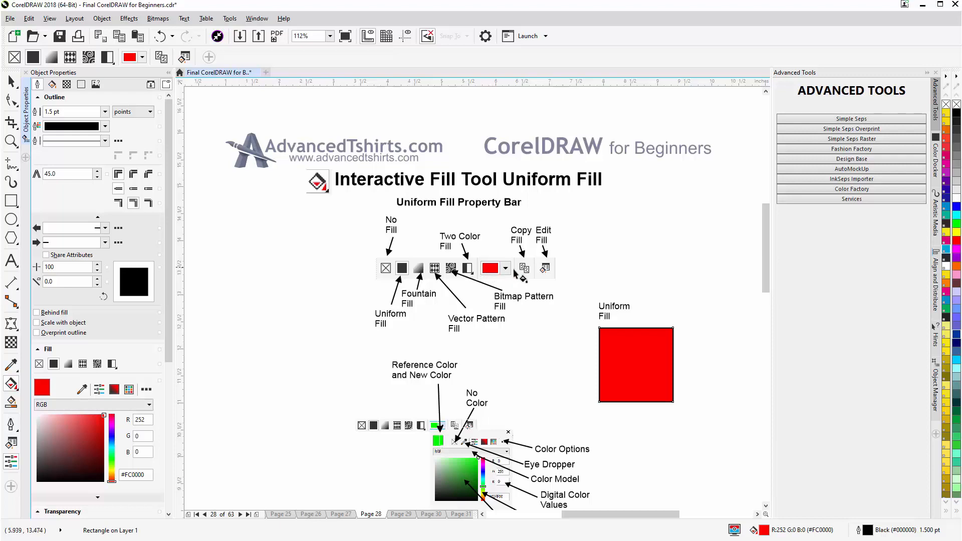
pyautogui.moveTo(555, 276)
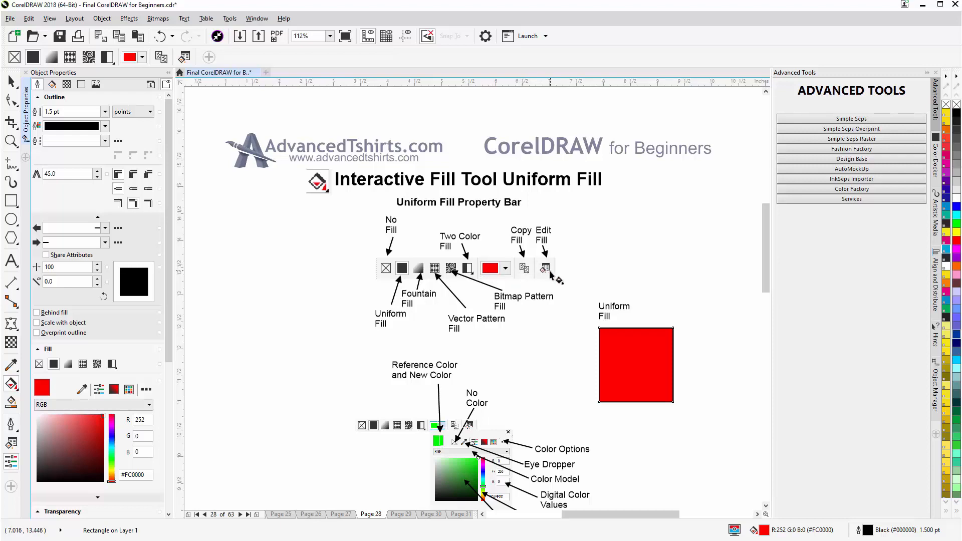
pyautogui.moveTo(552, 277)
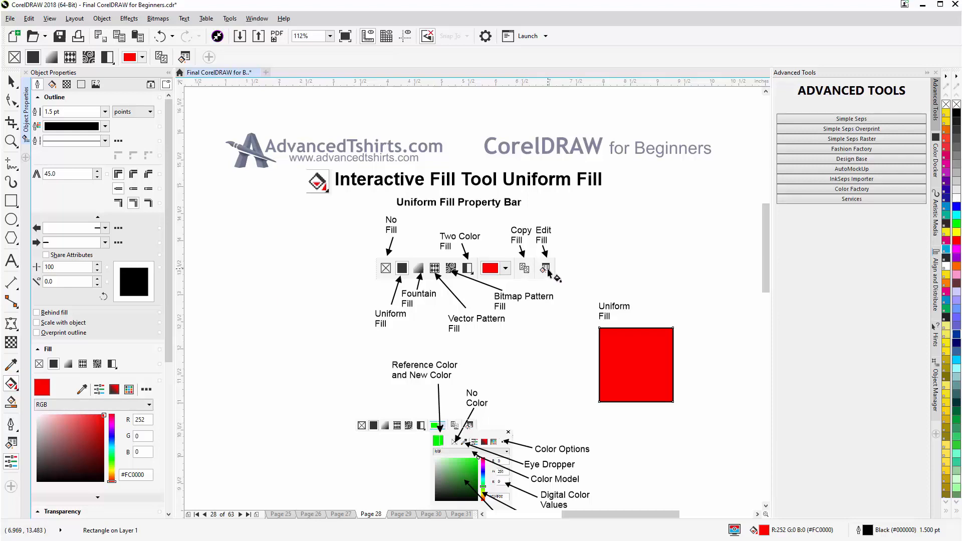
pyautogui.moveTo(642, 375)
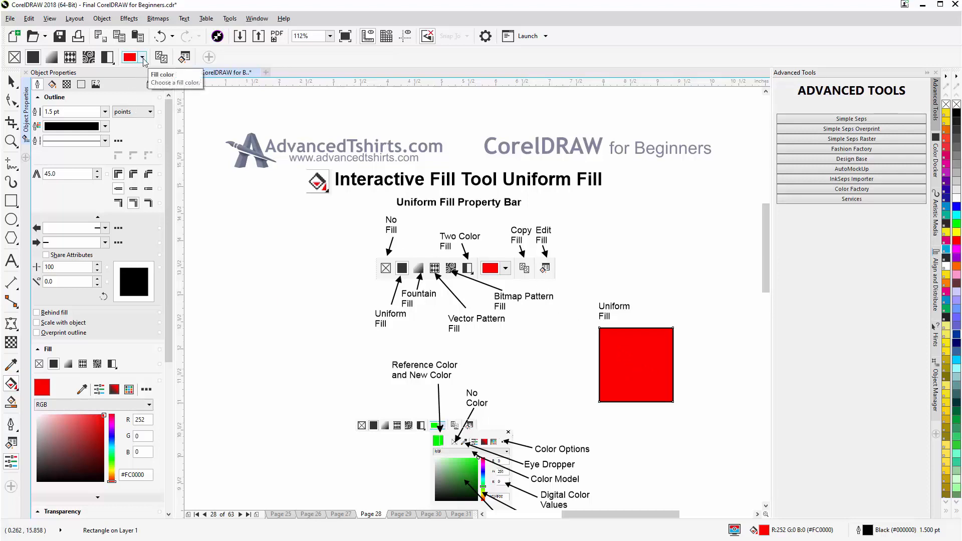
# Fill the square with the green (R19 G208 B19) sampled from the illustration.
pyautogui.click(142, 57)
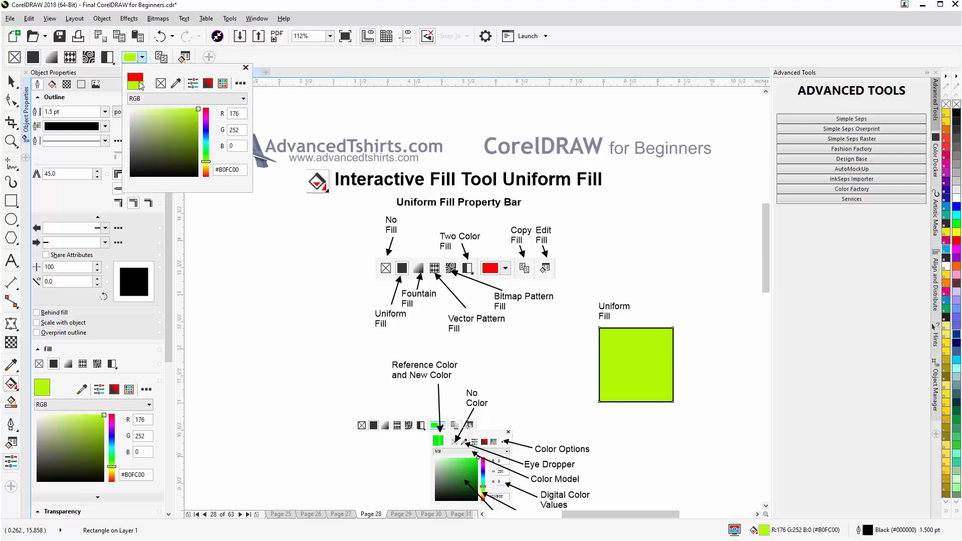
pyautogui.moveTo(137, 91)
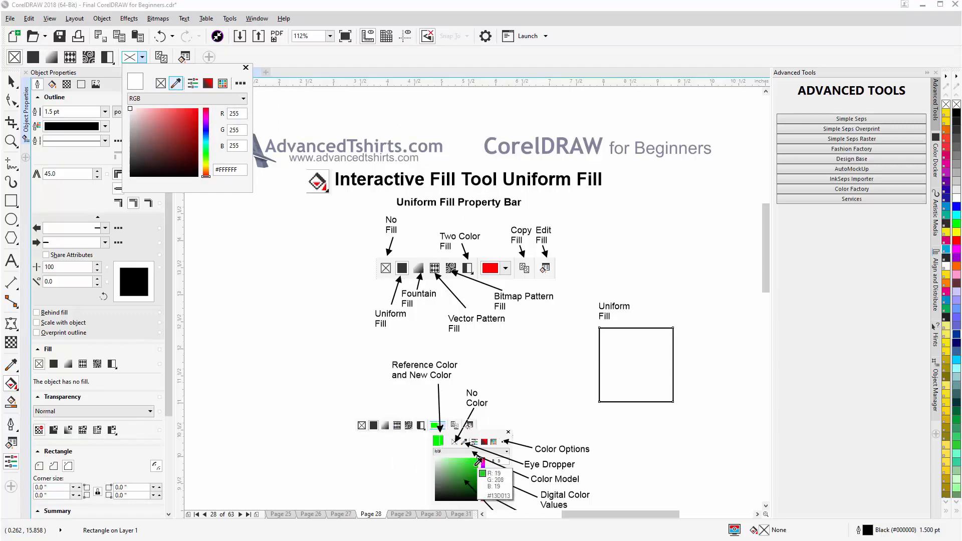
pyautogui.click(456, 475)
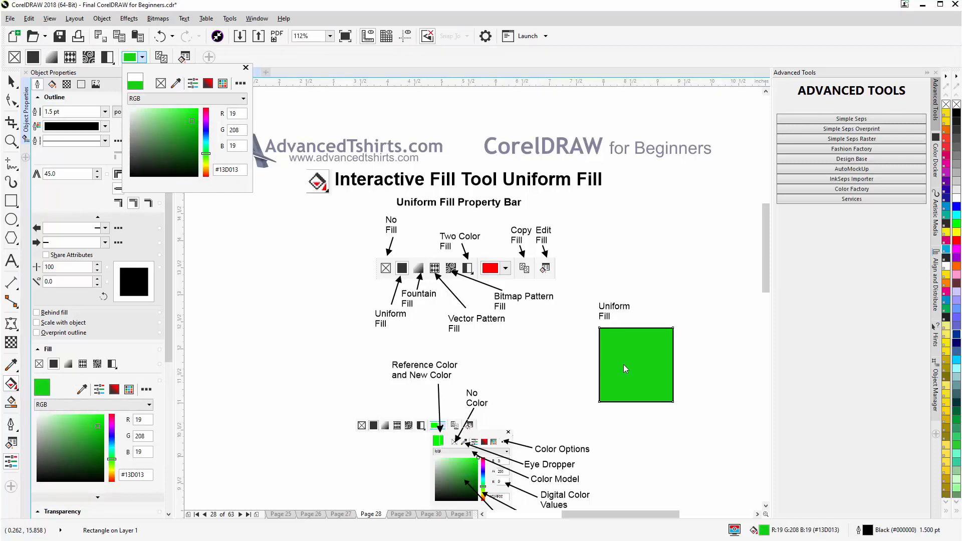
pyautogui.moveTo(192, 83)
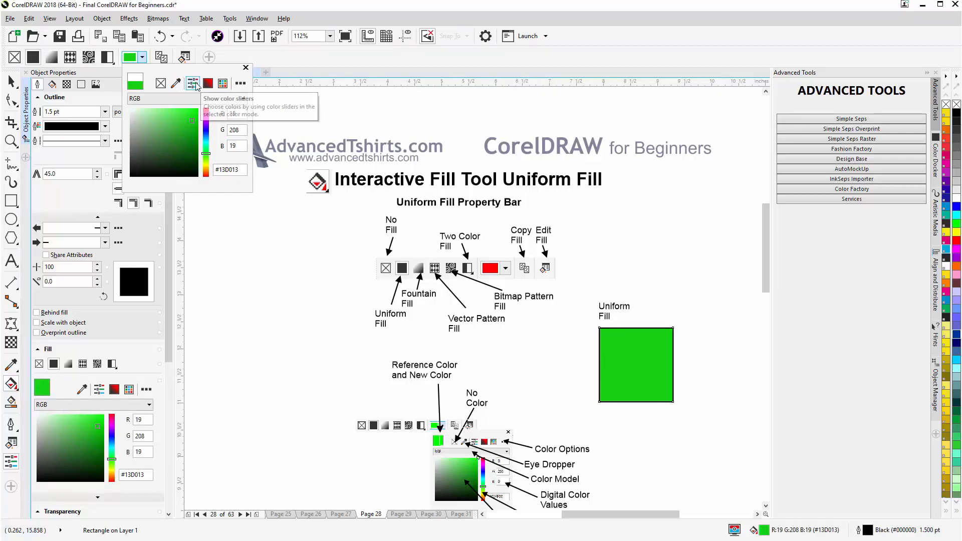
# Show the green as HSB 120, 91, 82, then display PANTONE solid coated swatches.
pyautogui.click(193, 82)
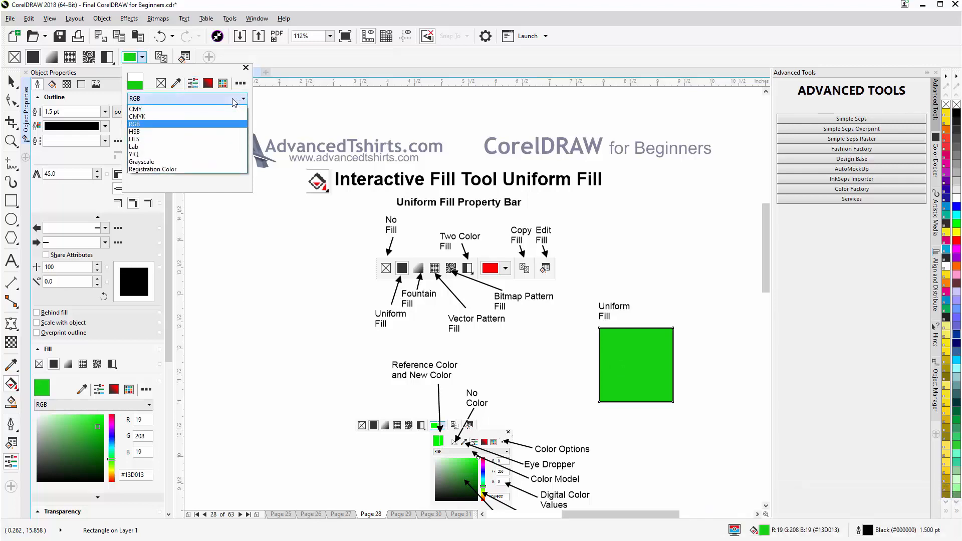
pyautogui.click(134, 131)
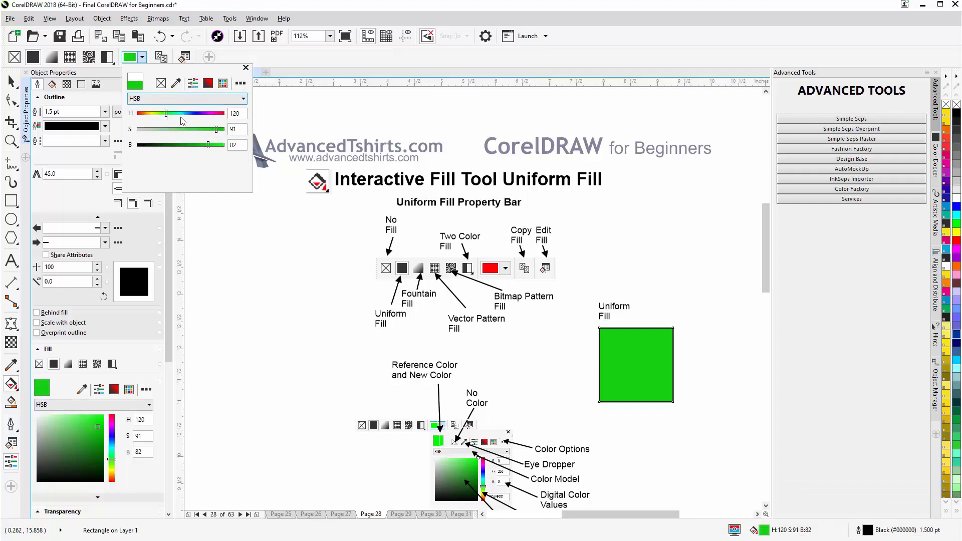
pyautogui.moveTo(207, 83)
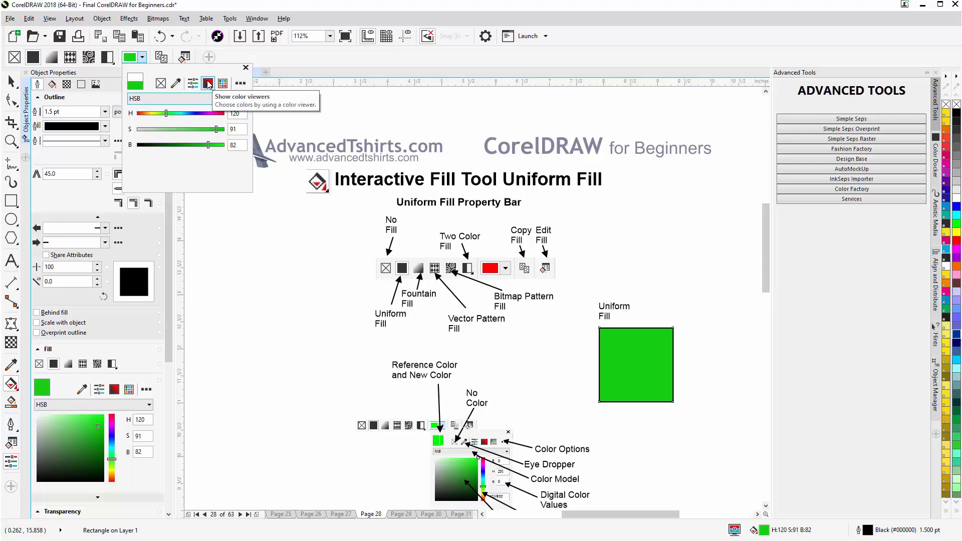
pyautogui.moveTo(223, 82)
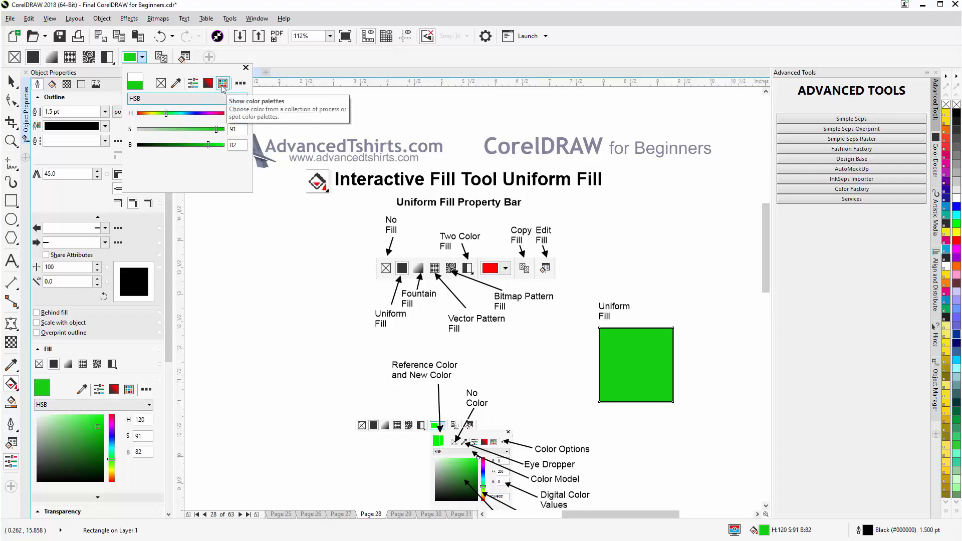
pyautogui.click(222, 83)
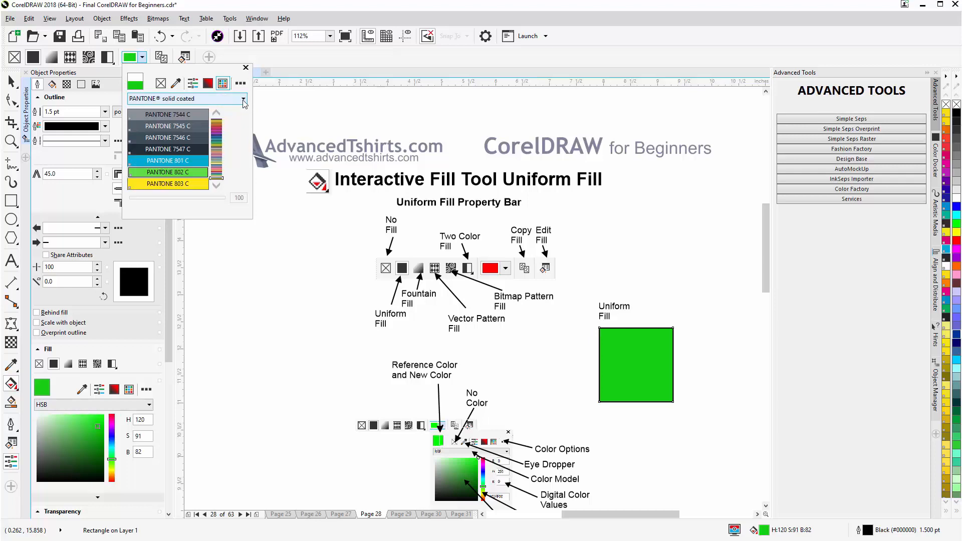
pyautogui.click(243, 99)
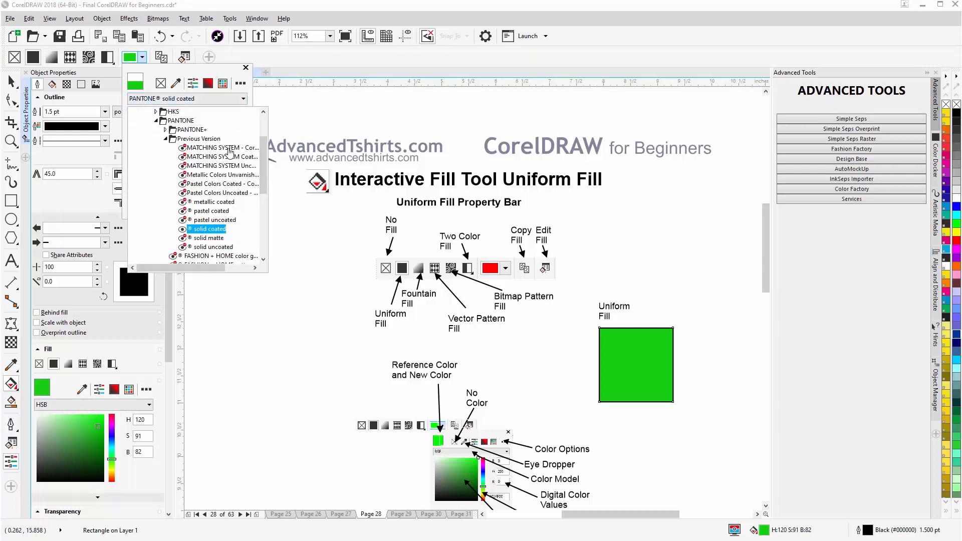
pyautogui.click(211, 228)
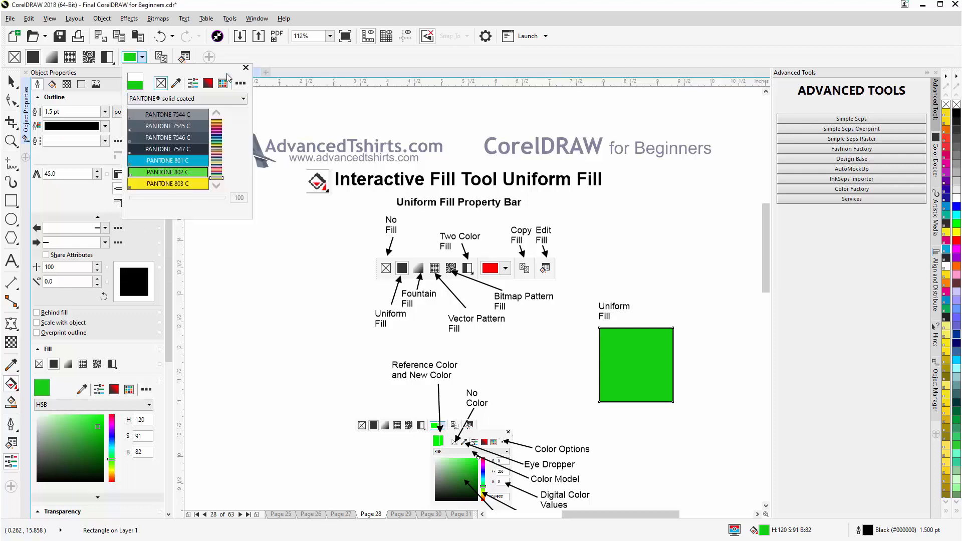
pyautogui.moveTo(208, 83)
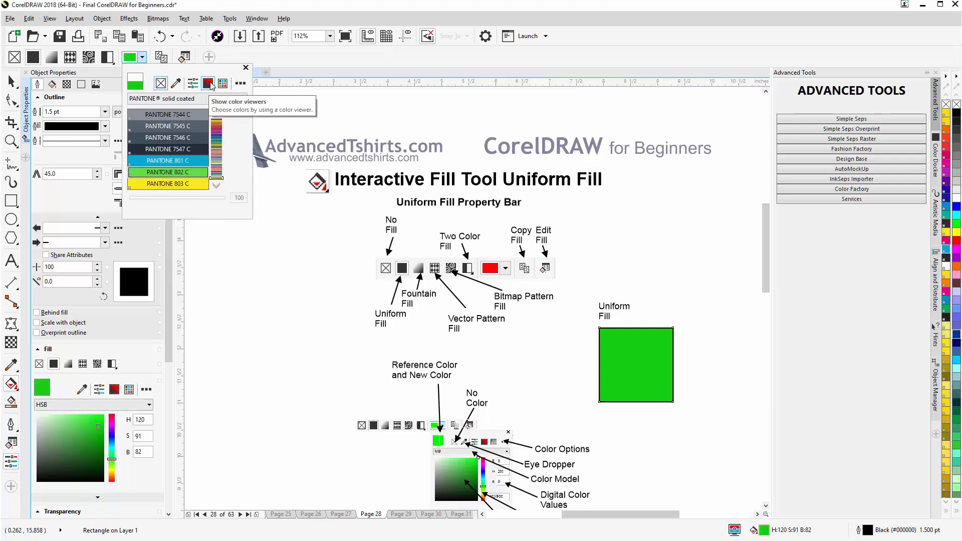
# Try red shades in the hue slider and color field, ending on muted red HSB 360, 55, 65.
pyautogui.click(208, 83)
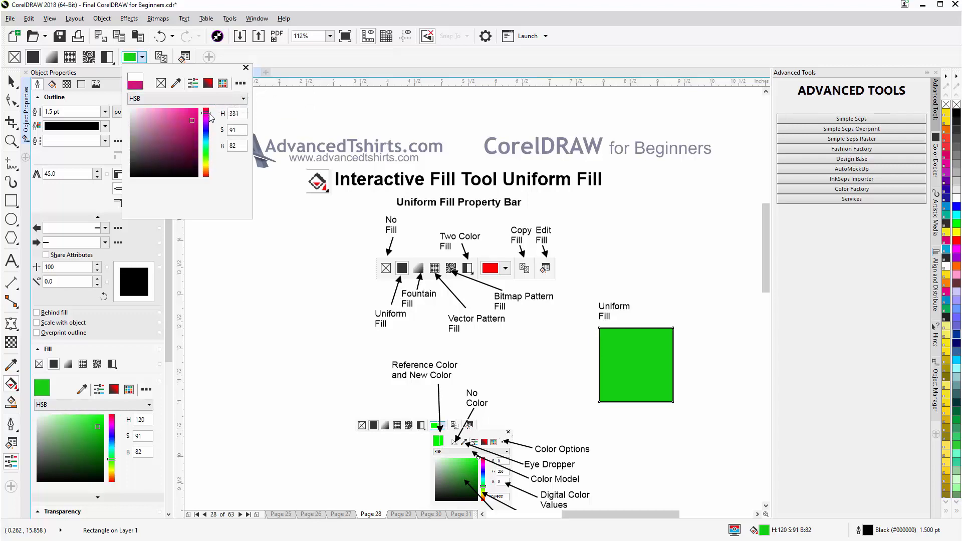
pyautogui.moveTo(206, 113); pyautogui.dragTo(206, 178)
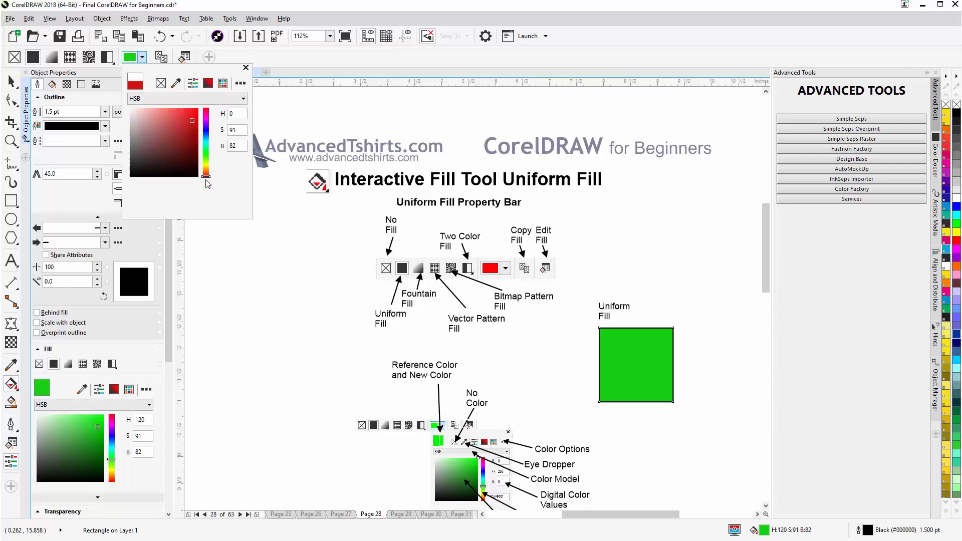
pyautogui.click(191, 120)
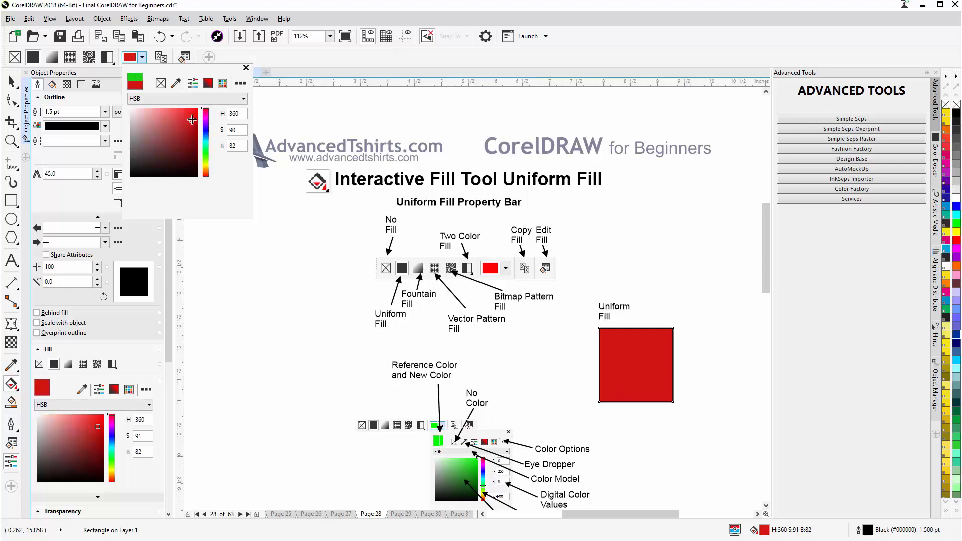
pyautogui.click(198, 107)
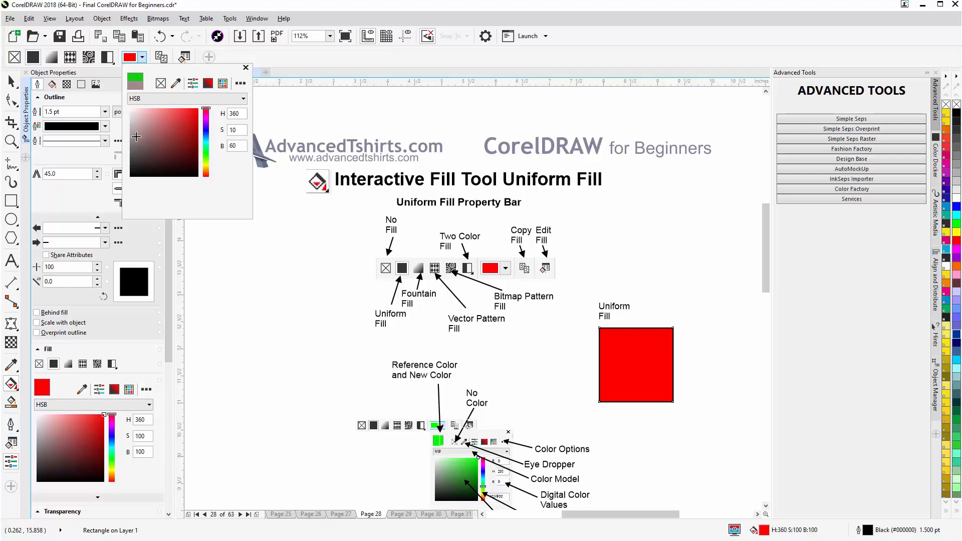
pyautogui.click(135, 136)
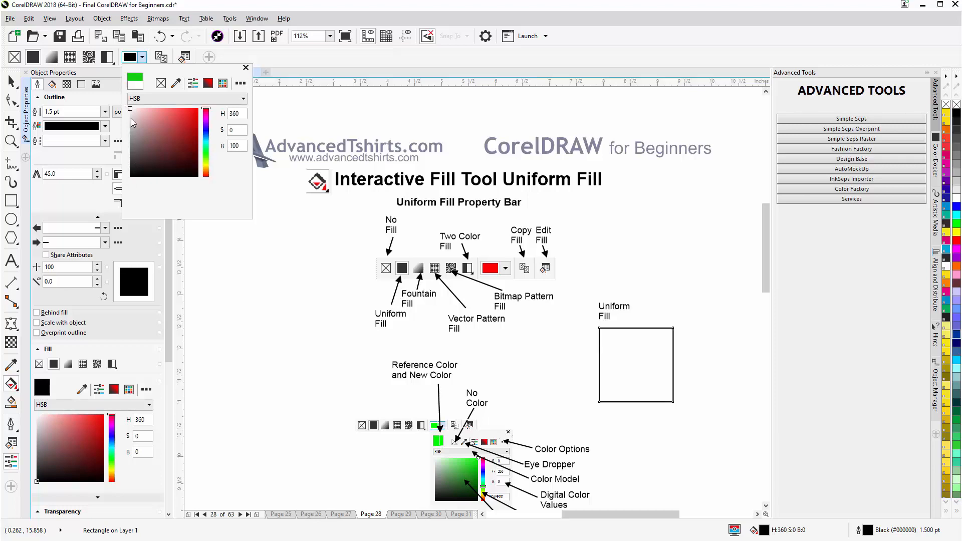
pyautogui.click(167, 132)
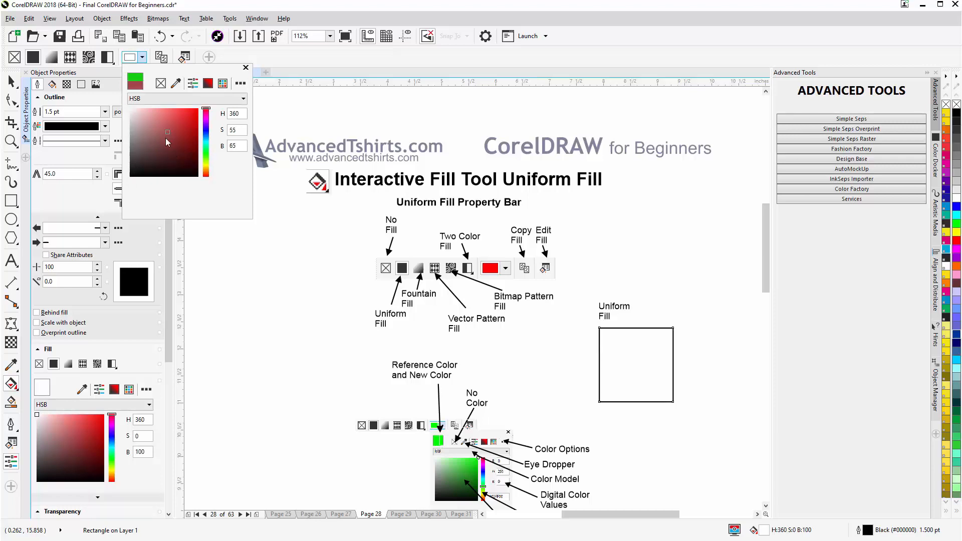
pyautogui.click(168, 133)
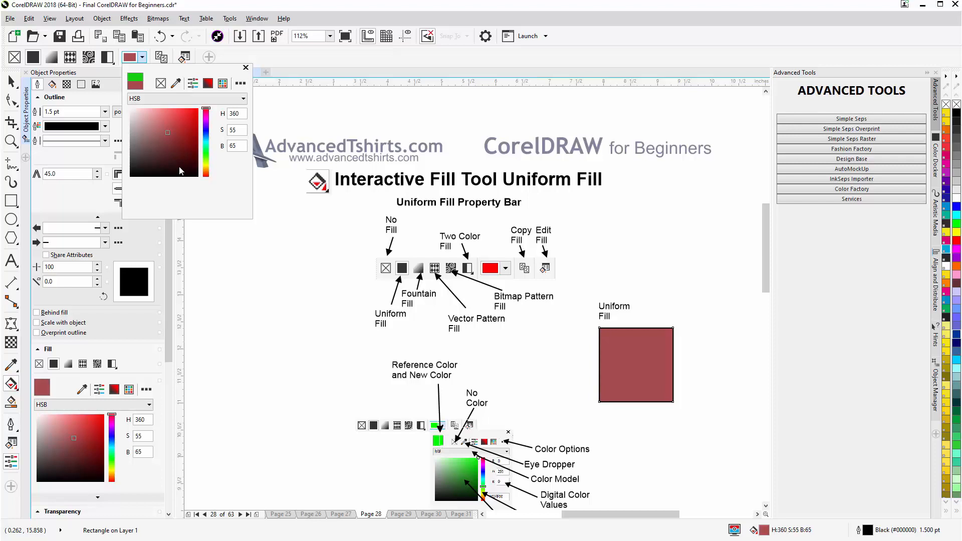
pyautogui.moveTo(749, 245)
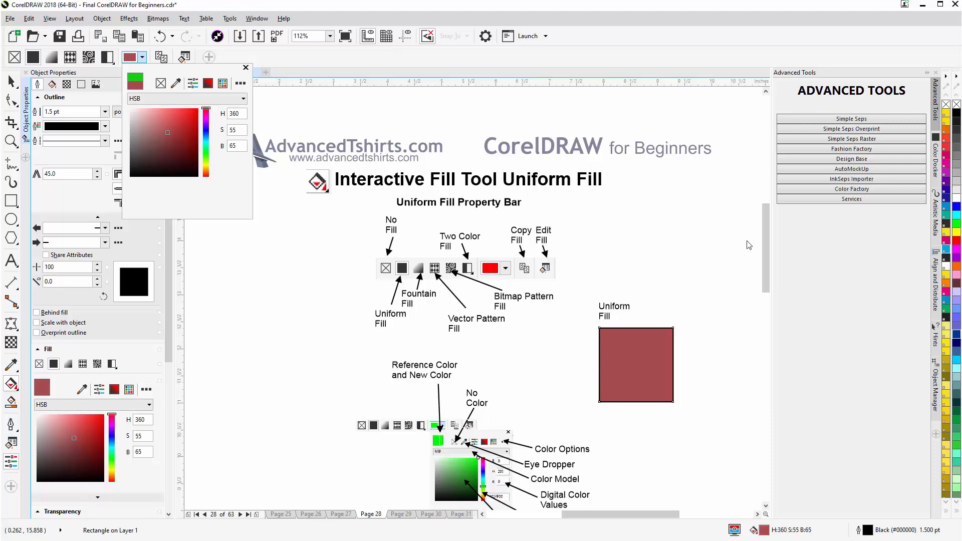
pyautogui.moveTo(746, 317)
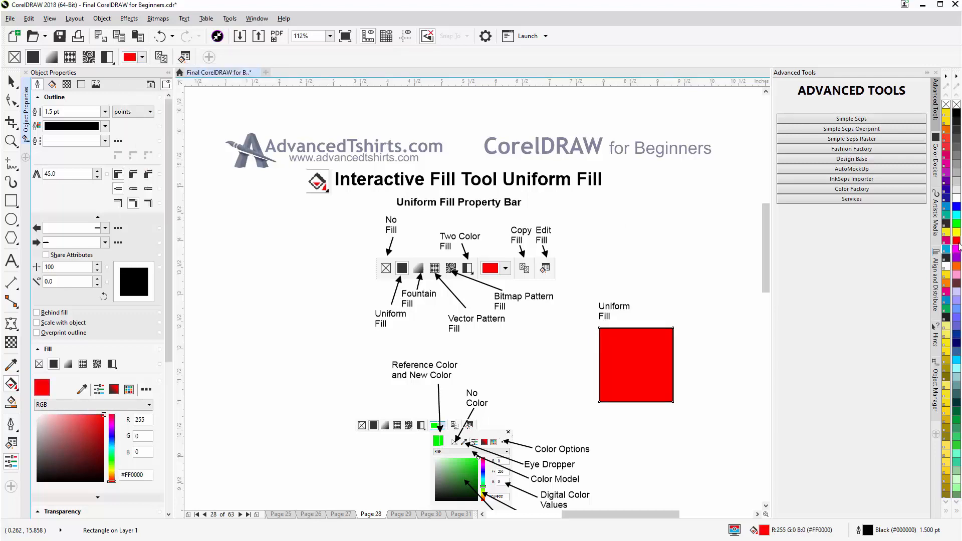
pyautogui.moveTo(748, 333)
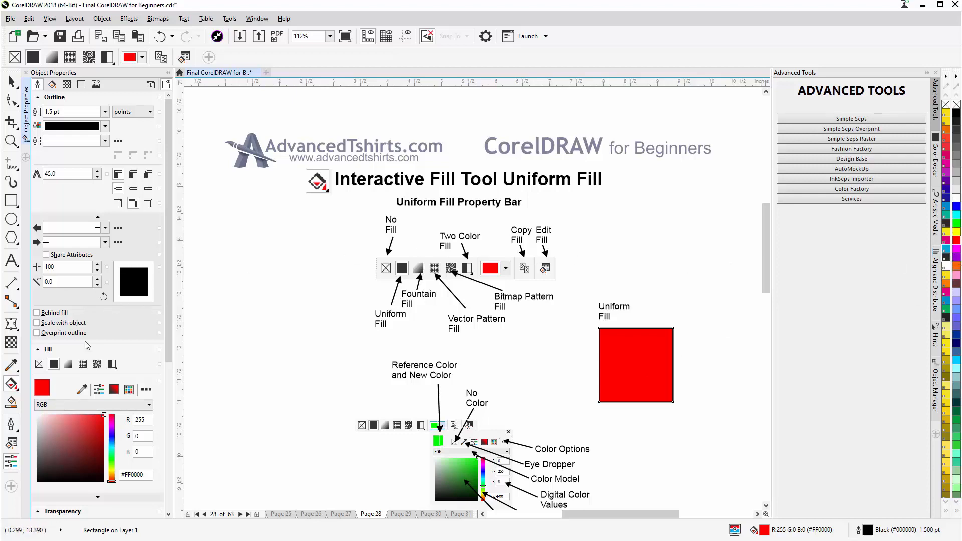
pyautogui.moveTo(66, 385)
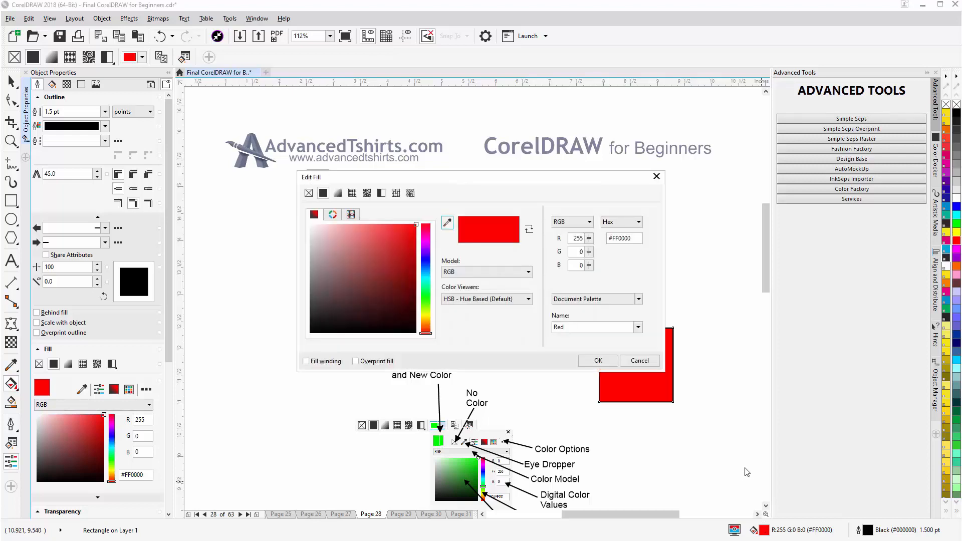
pyautogui.moveTo(728, 364)
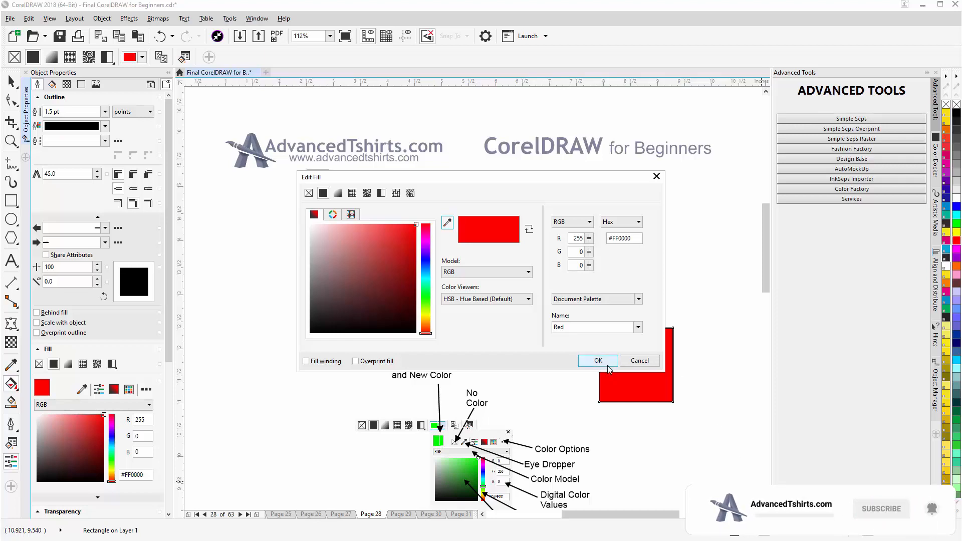
# Confirm the Edit Fill dialog, keeping the square filled pure red (#FF0000).
pyautogui.click(597, 360)
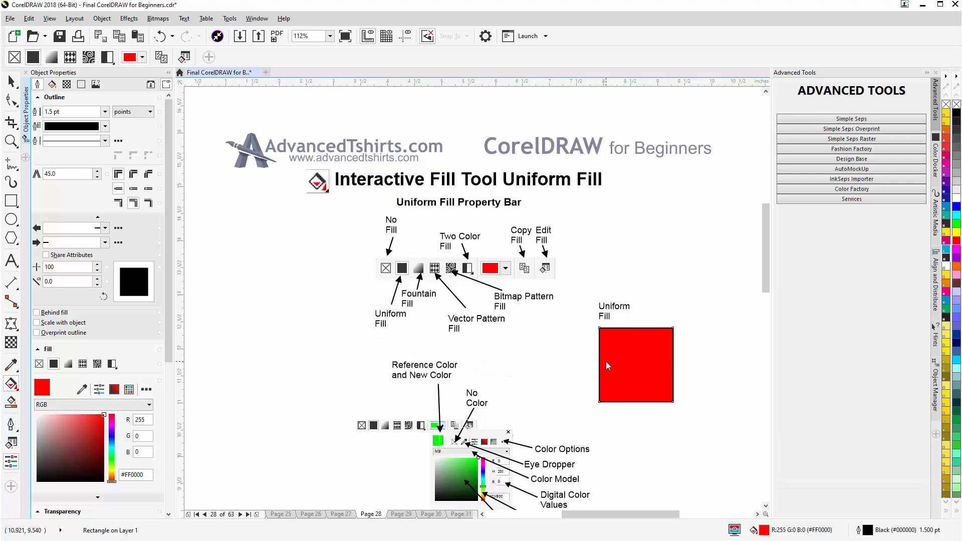